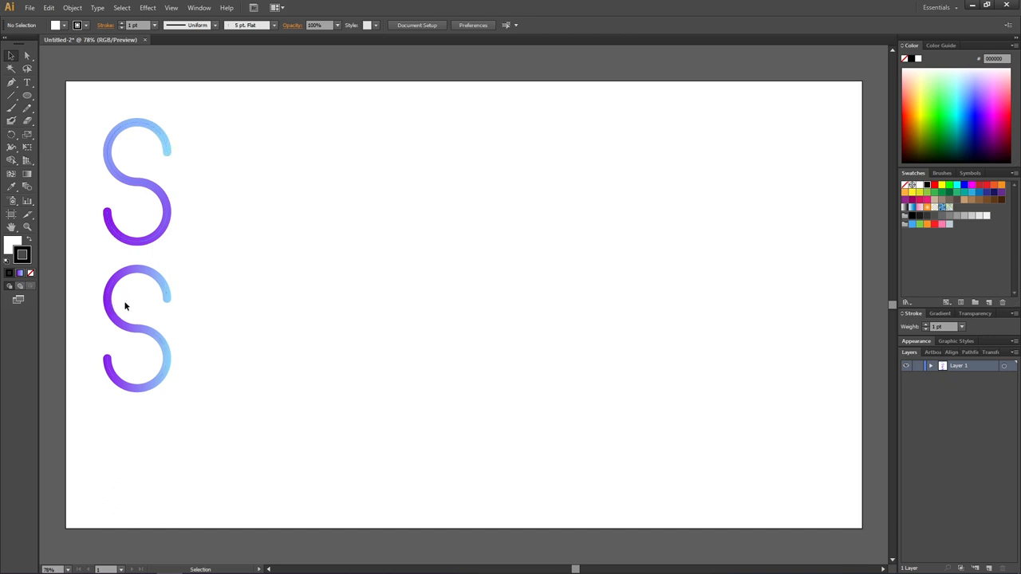
mouse_move(13, 123)
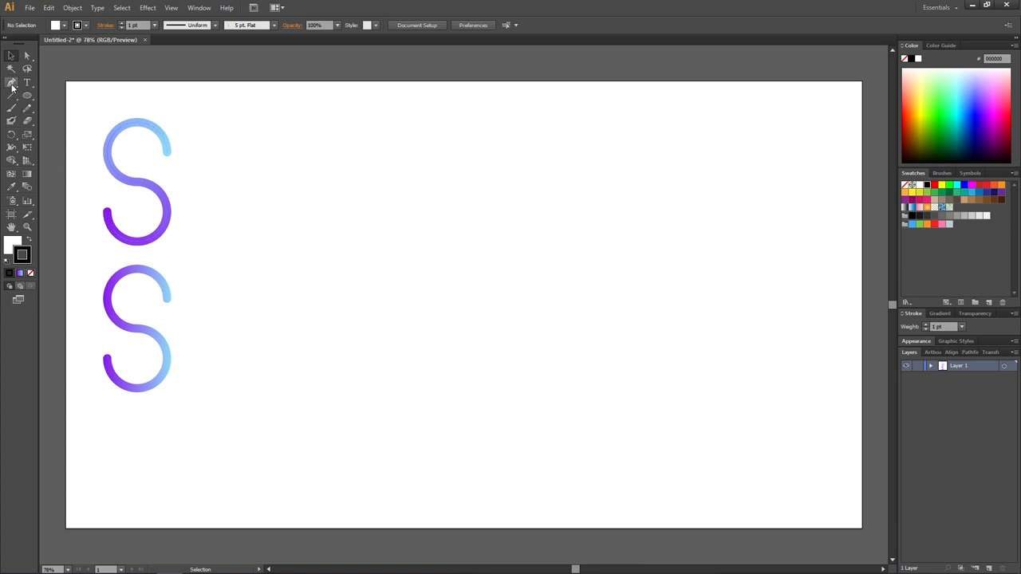
mouse_move(11, 97)
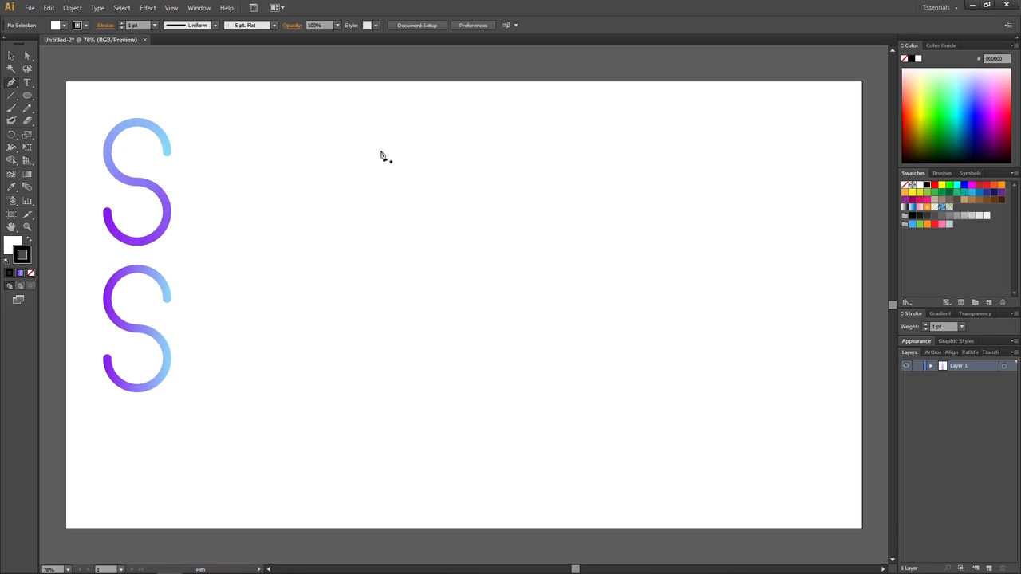
Draw a three-segment zigzag path with the Pen tool to the right of the S shapes.
click(319, 287)
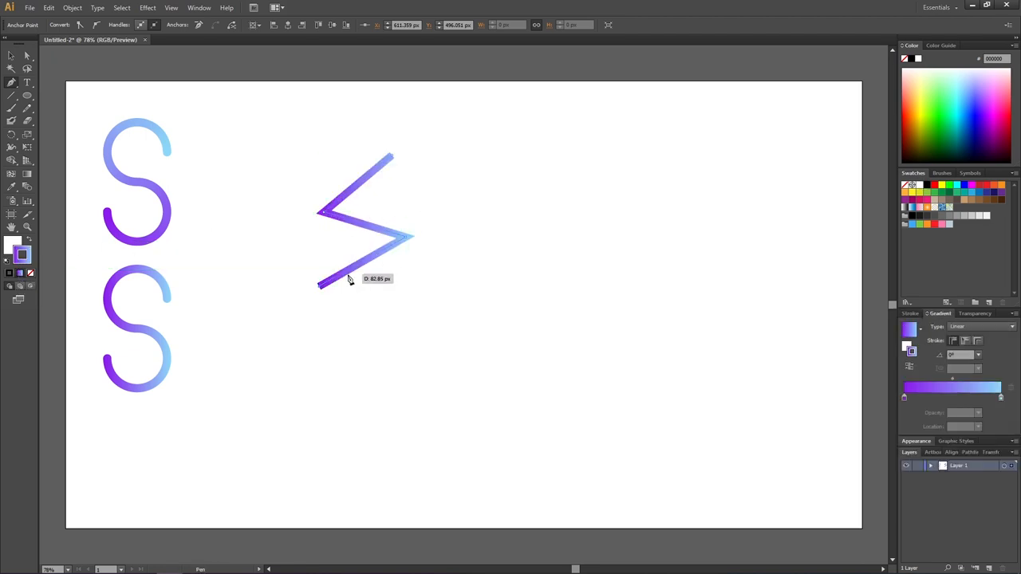
drag(347, 277, 319, 294)
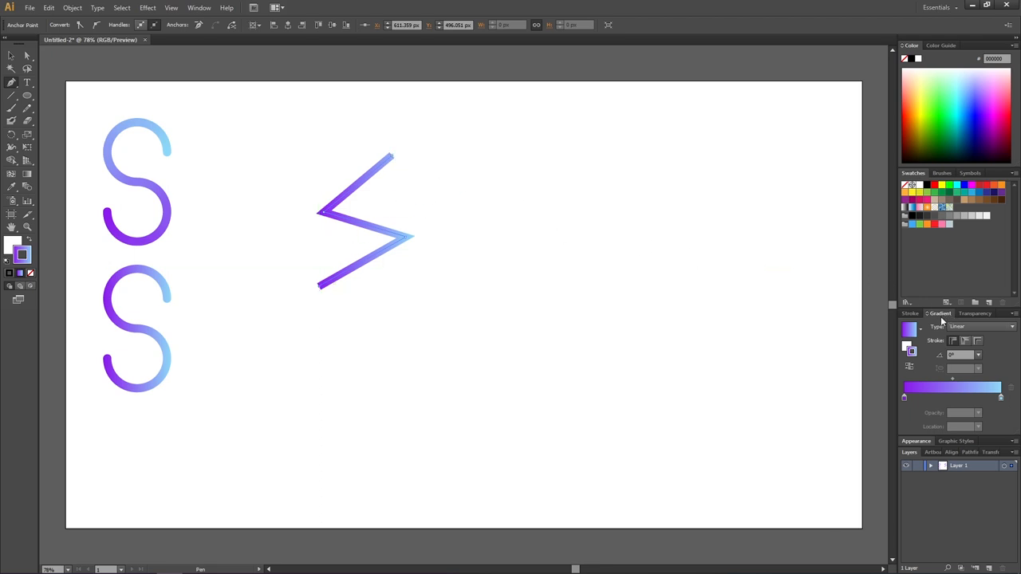
Apply the purple-to-blue gradient along the zigzag's stroke, then paint an S-shaped path to its right.
click(188, 10)
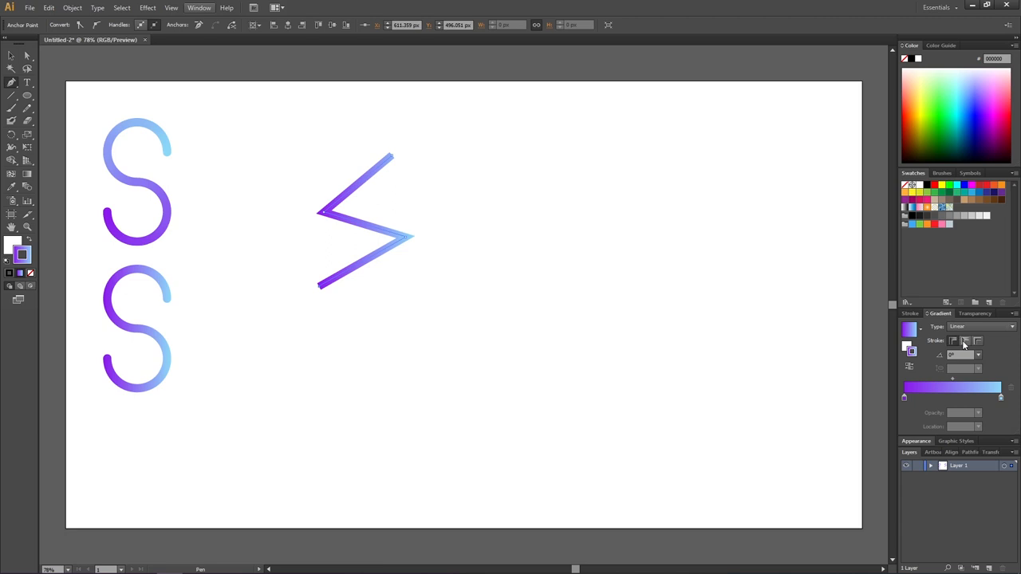
mouse_move(964, 341)
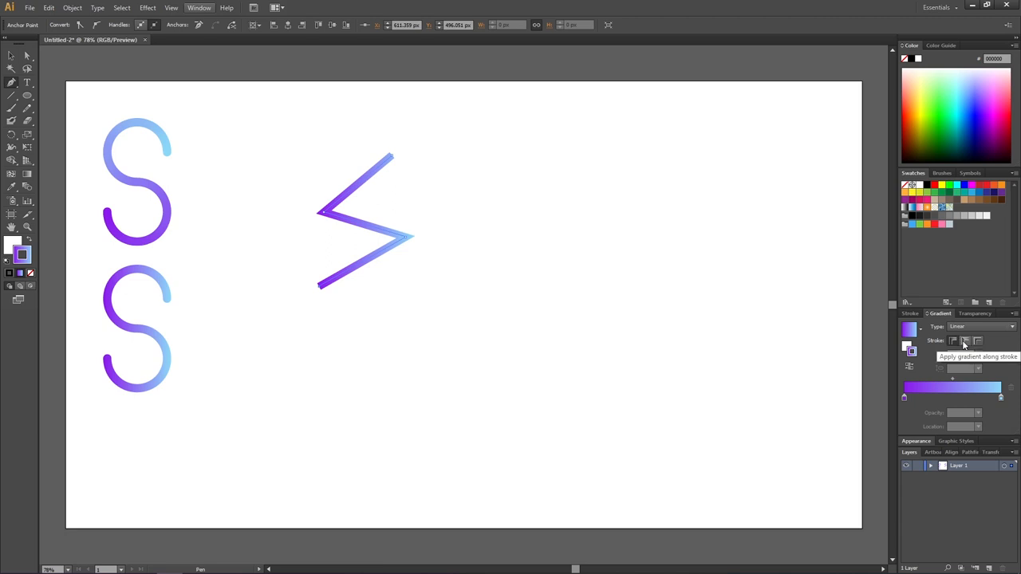
click(962, 342)
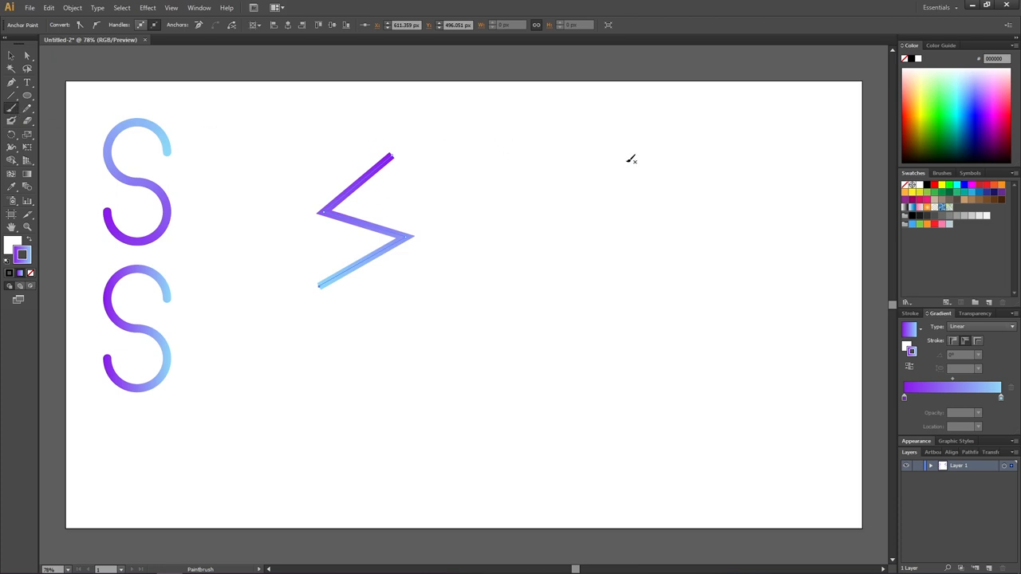
drag(625, 163, 559, 312)
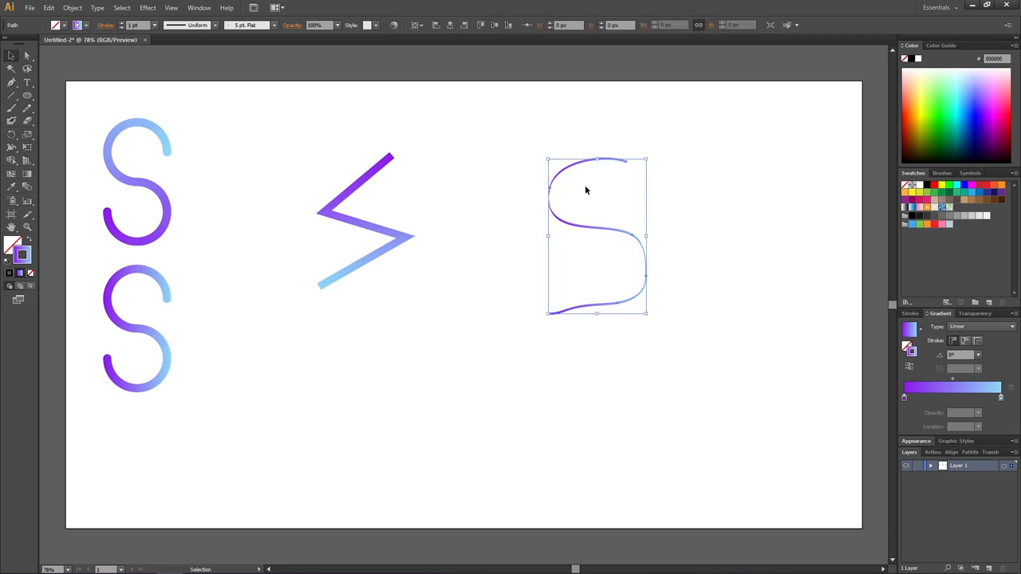
Give the painted S path a much heavier stroke weight from the Control bar.
click(163, 25)
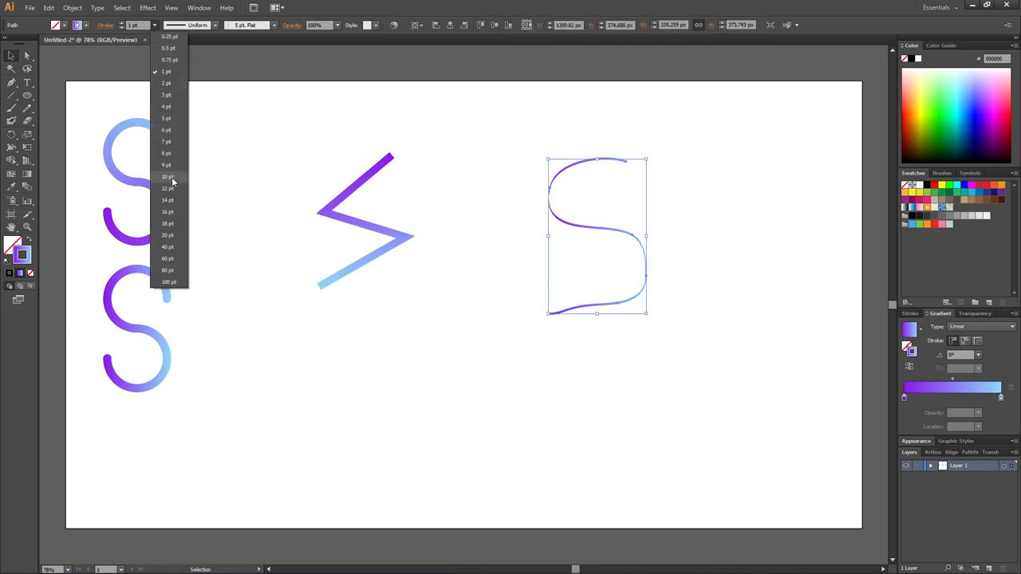
click(167, 188)
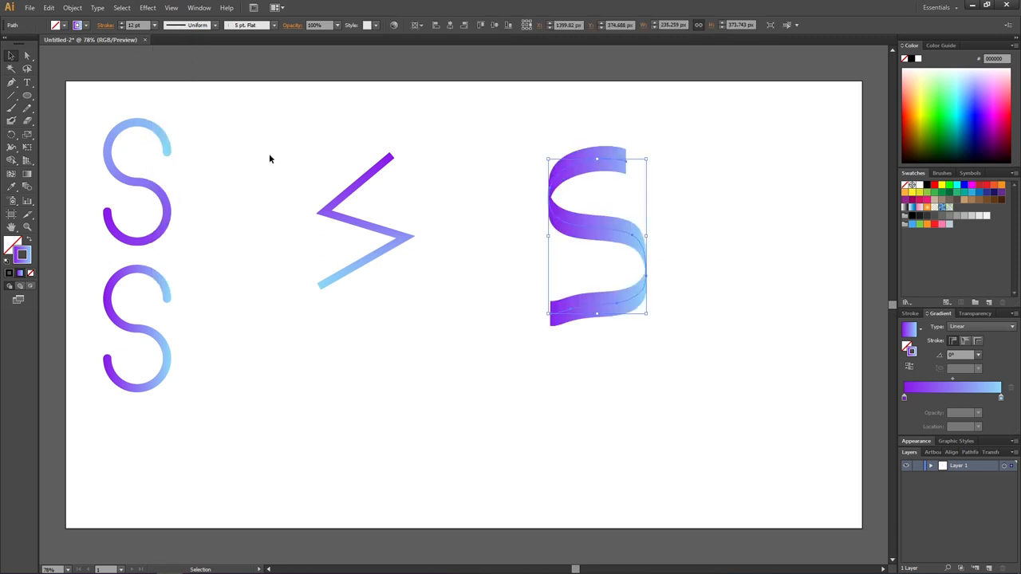
mouse_move(522, 202)
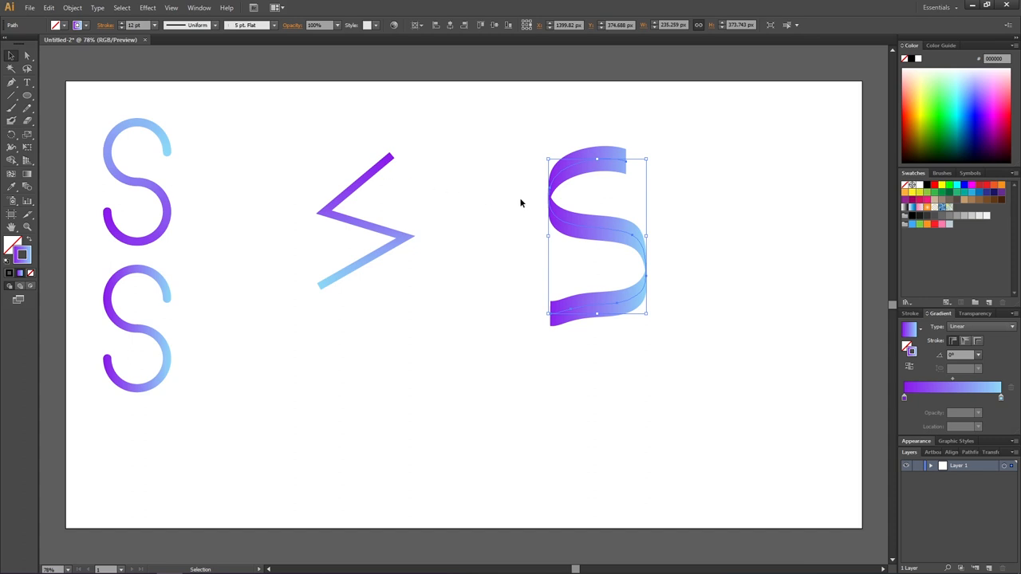
mouse_move(949, 326)
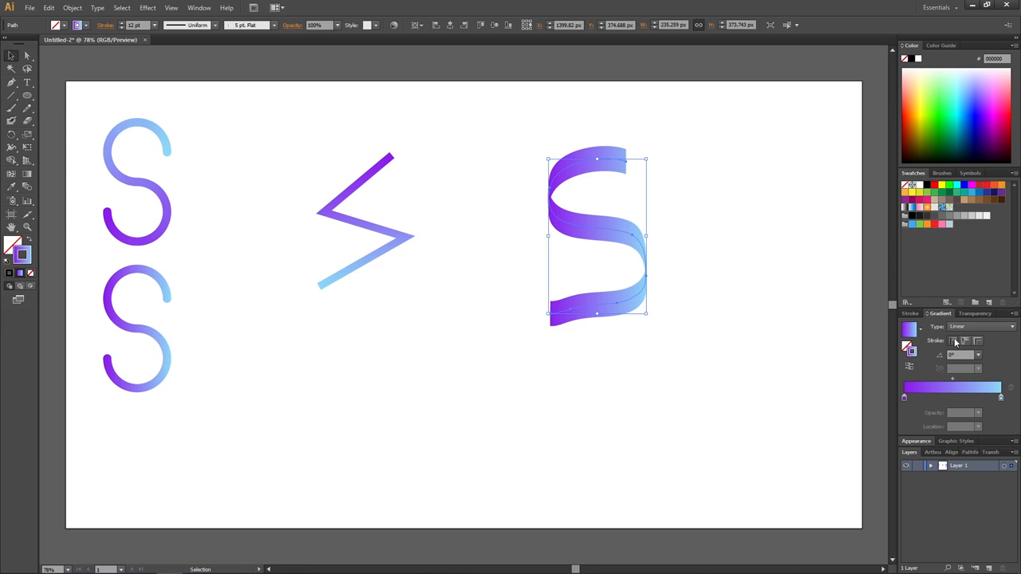
Run the gradient along the S stroke's length and raise it to a moderate stroke weight.
click(941, 172)
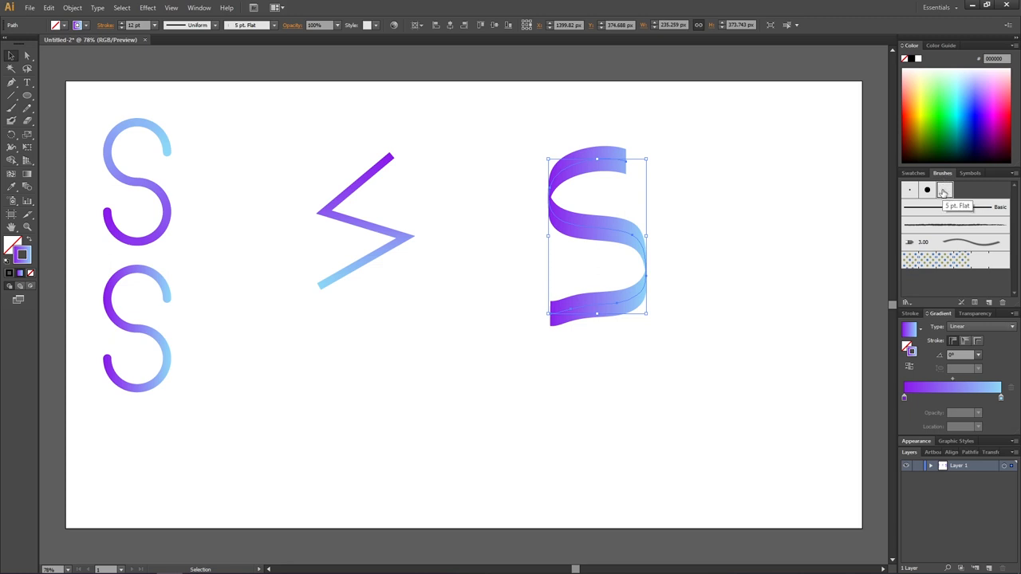
mouse_move(948, 210)
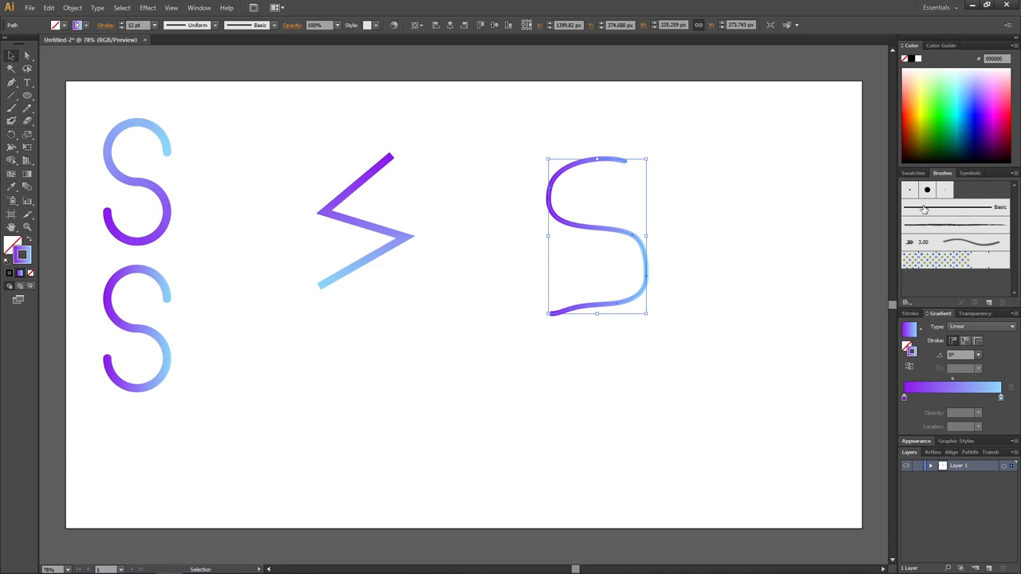
click(153, 25)
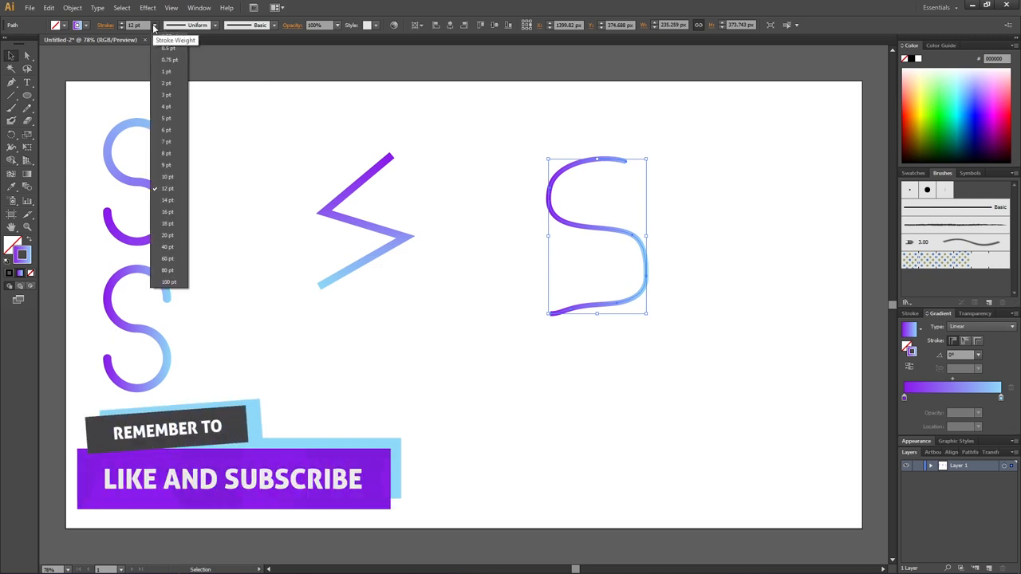
click(166, 234)
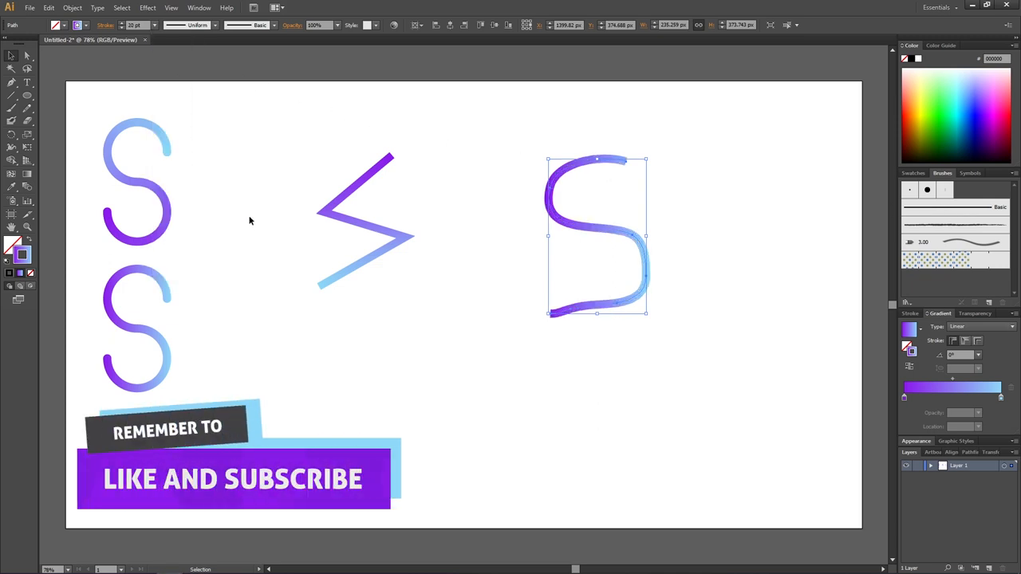